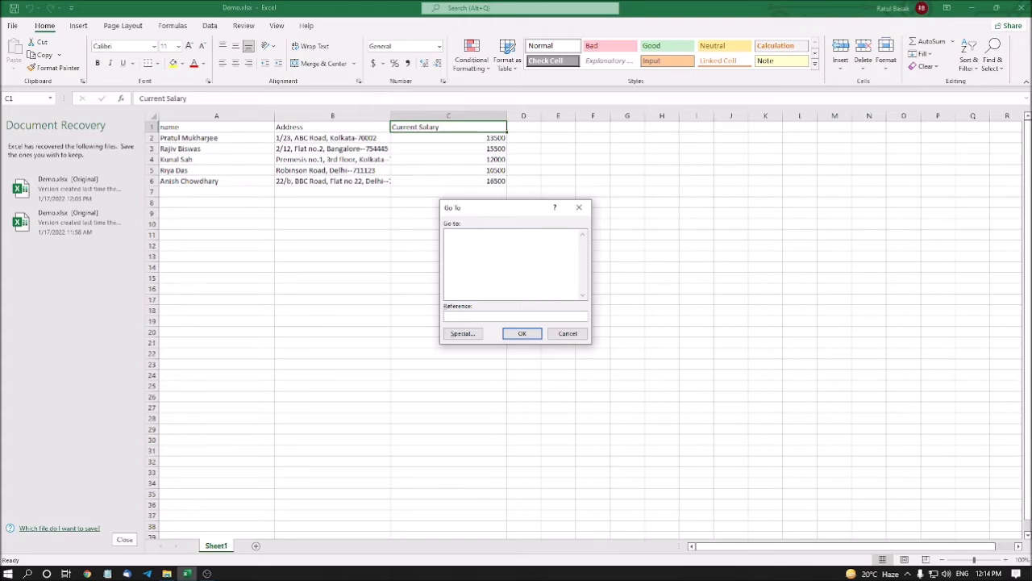
- Jump to cell A35 by entering its address in the Go To Reference box
click(515, 316)
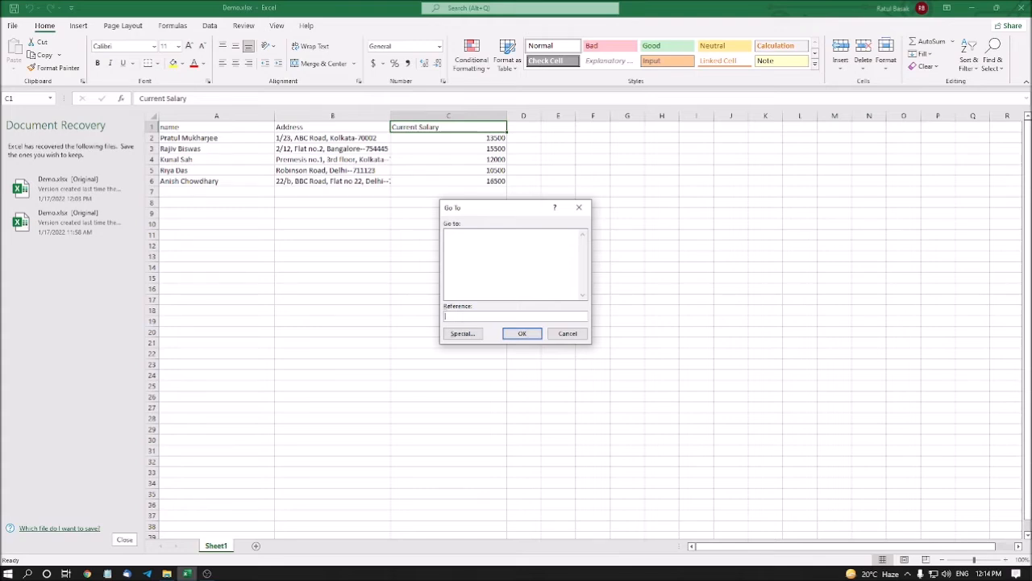
text(b)
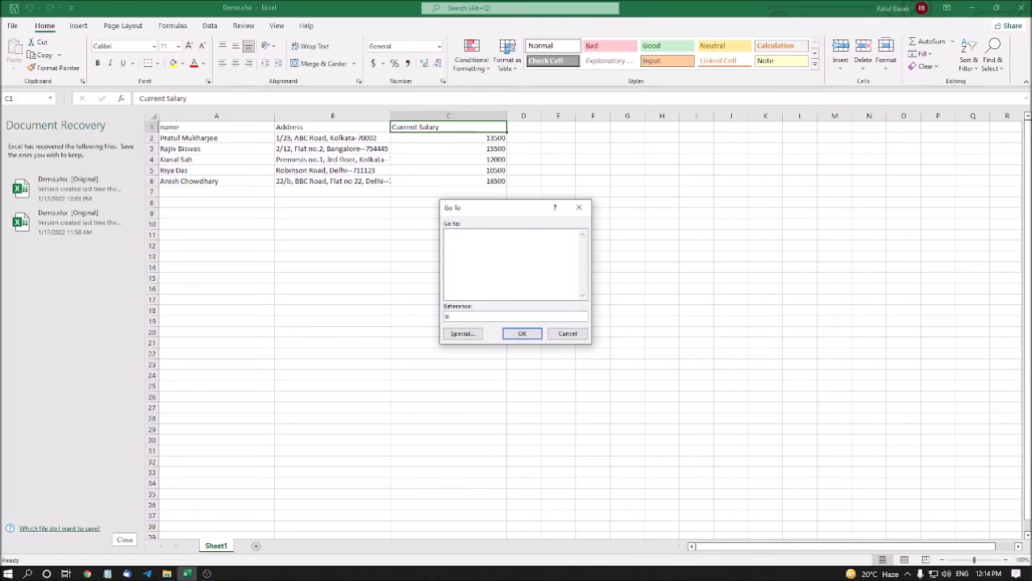
text(35)
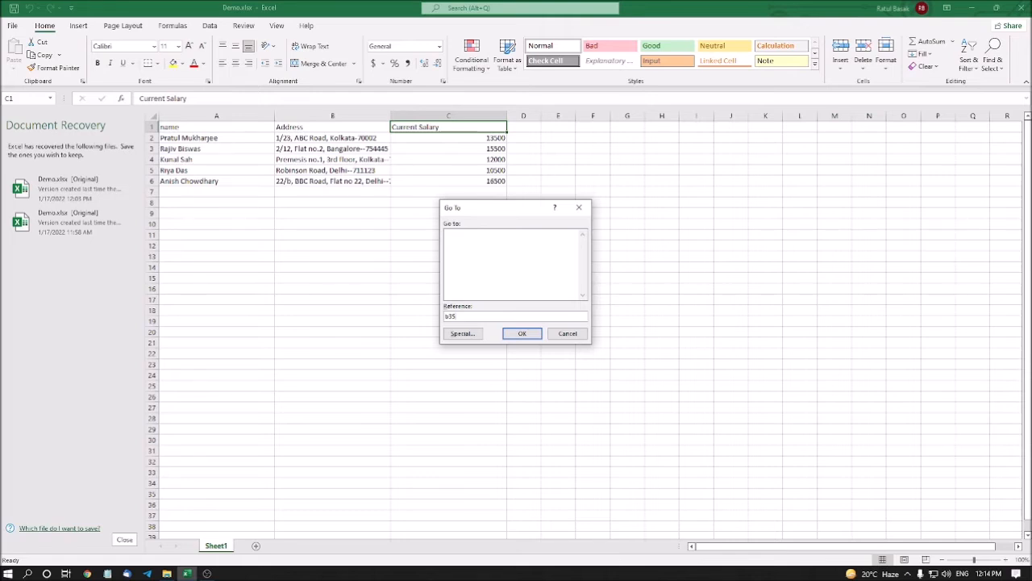
click(521, 333)
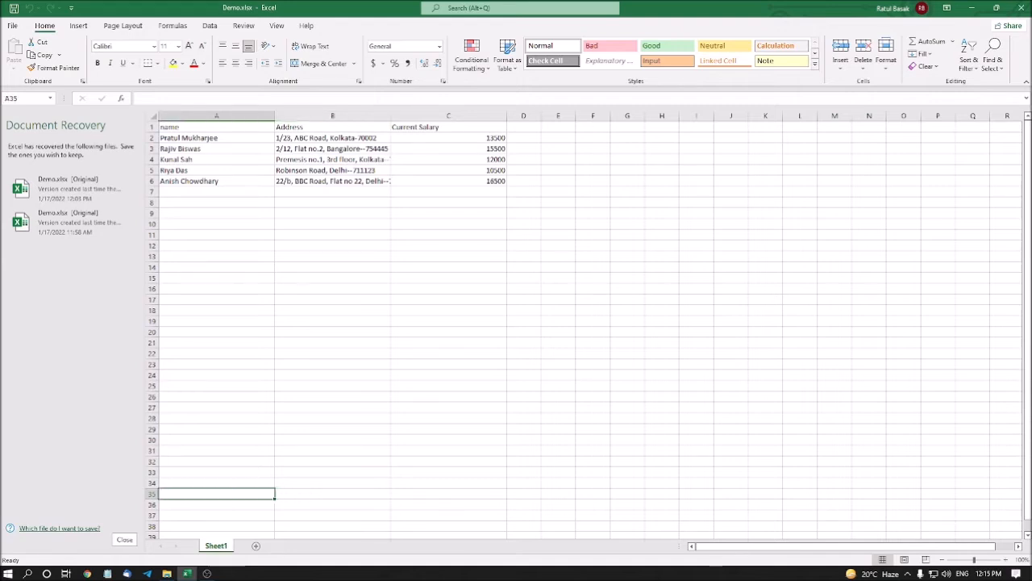
- Select cell B35 and reopen the Go To dialog with F5
click(332, 493)
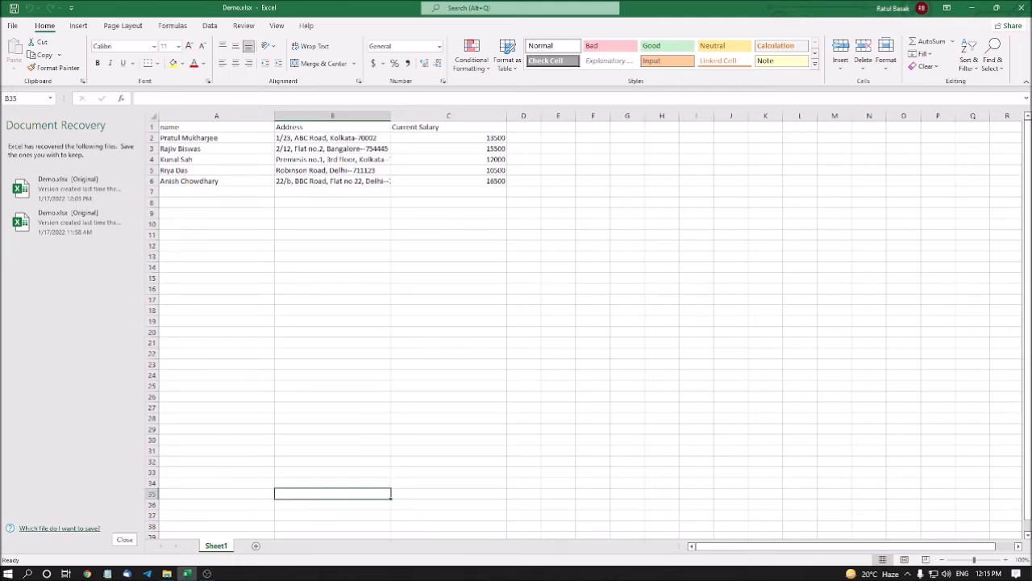
key(f5)
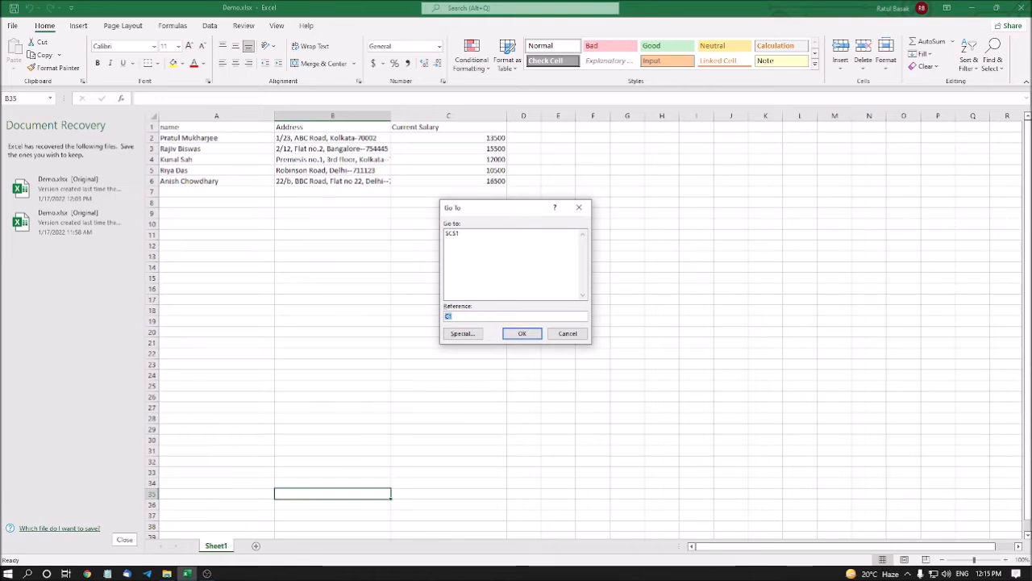
- Select the range A35:E35 by entering it as the Go To reference
click(516, 315)
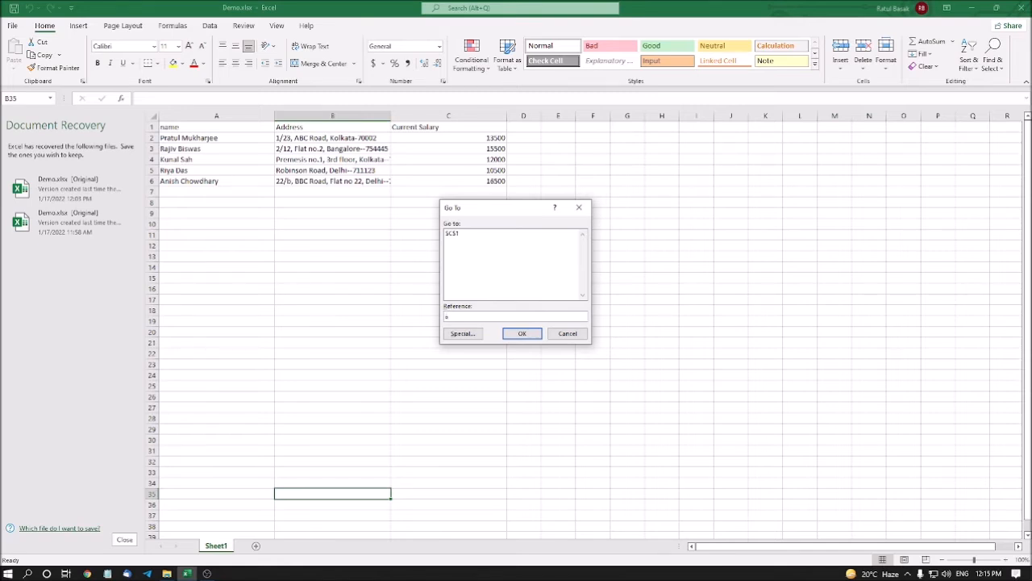
text(35)
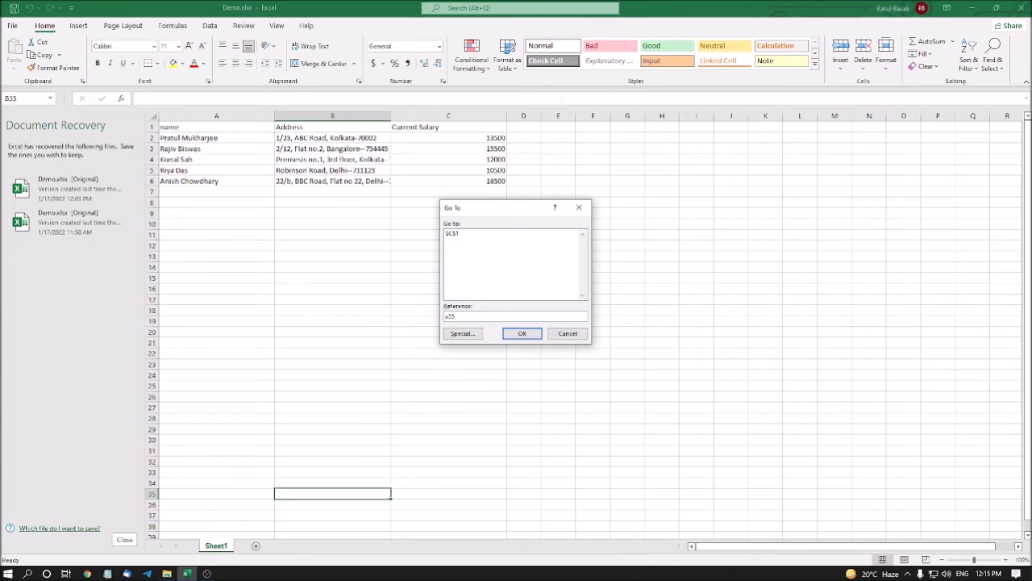
click(515, 316)
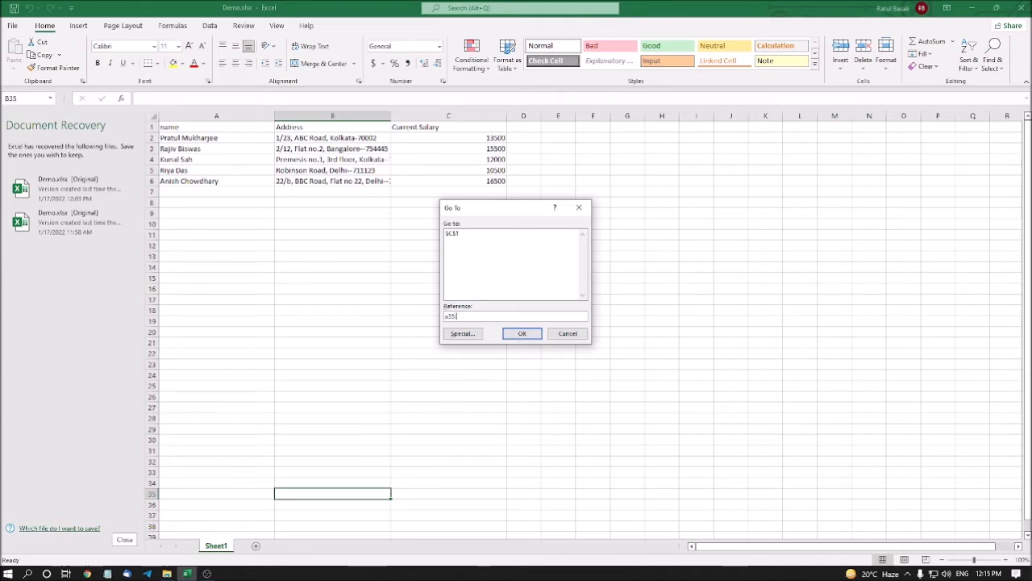
text(x)
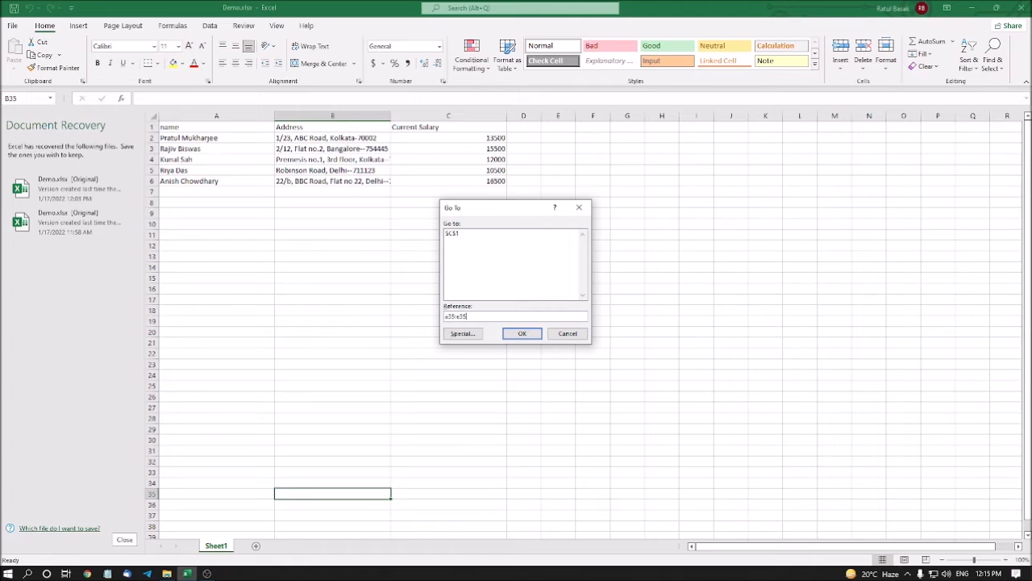
click(522, 333)
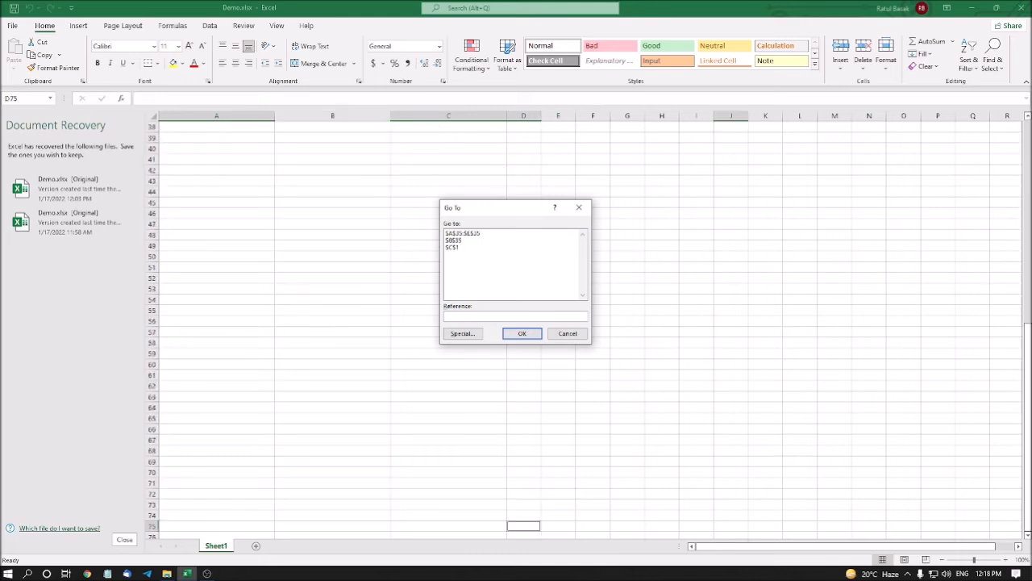
- Select cells A10, C12 and A5 together using a comma-separated Go To reference
text(S)
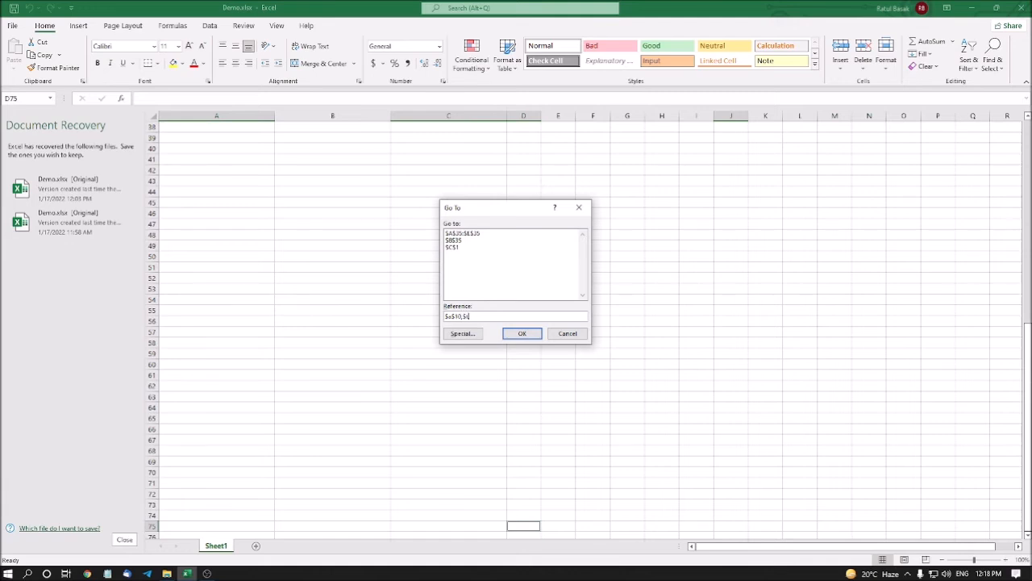
text(C)
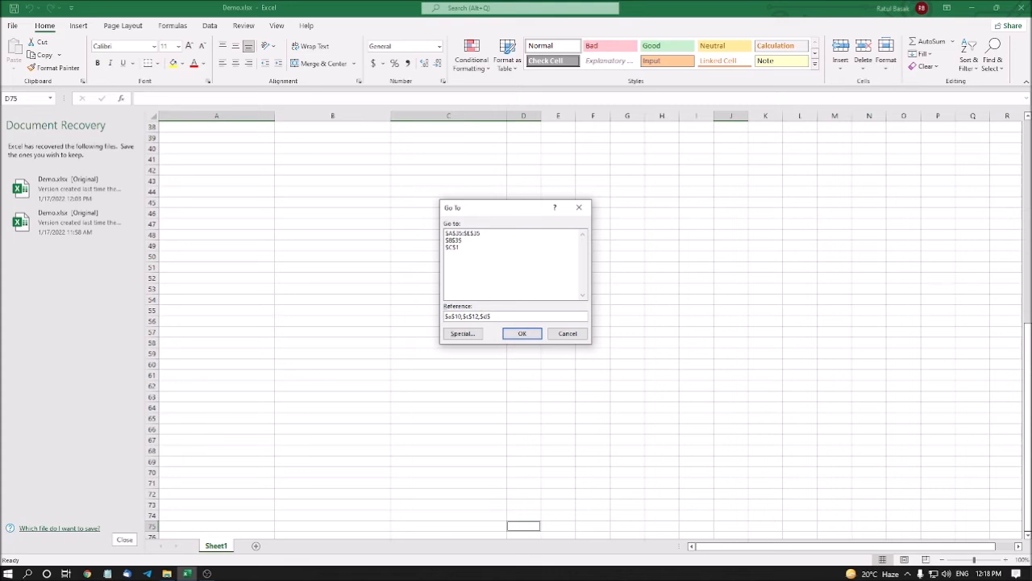
click(523, 333)
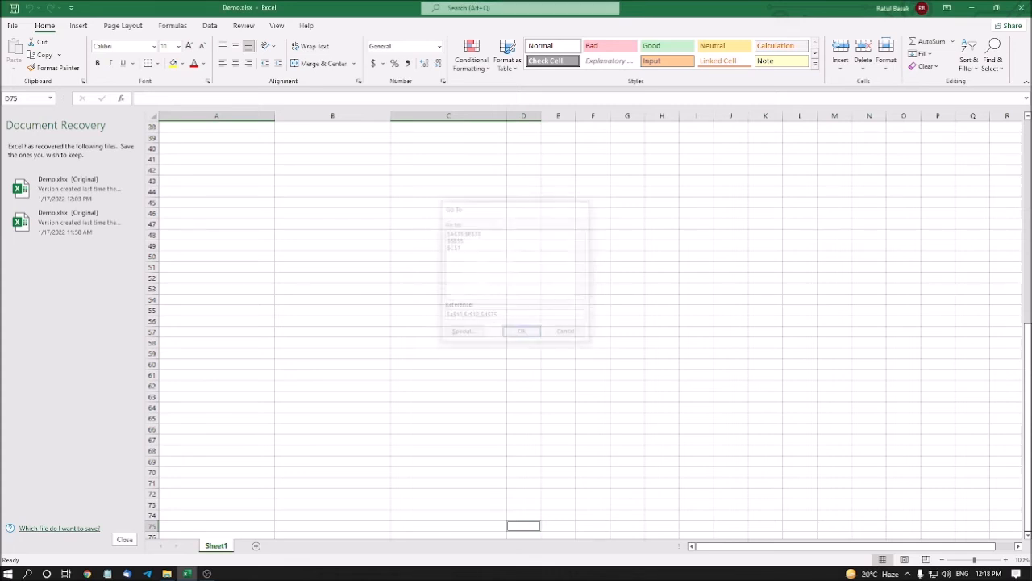
click(522, 332)
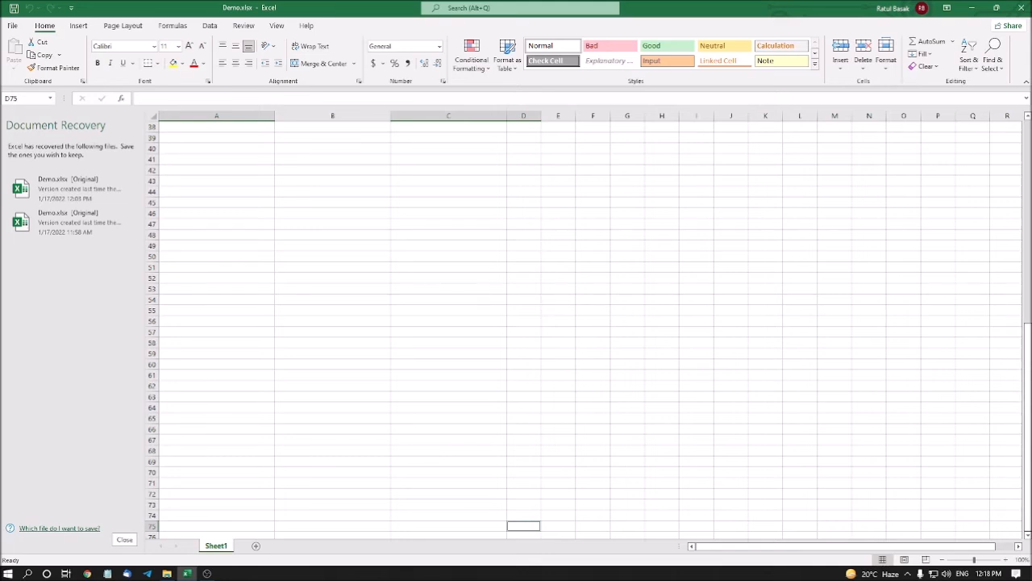
- Reopen Go To with F5 and bring up the Go To Special dialog
scroll(down, 3)
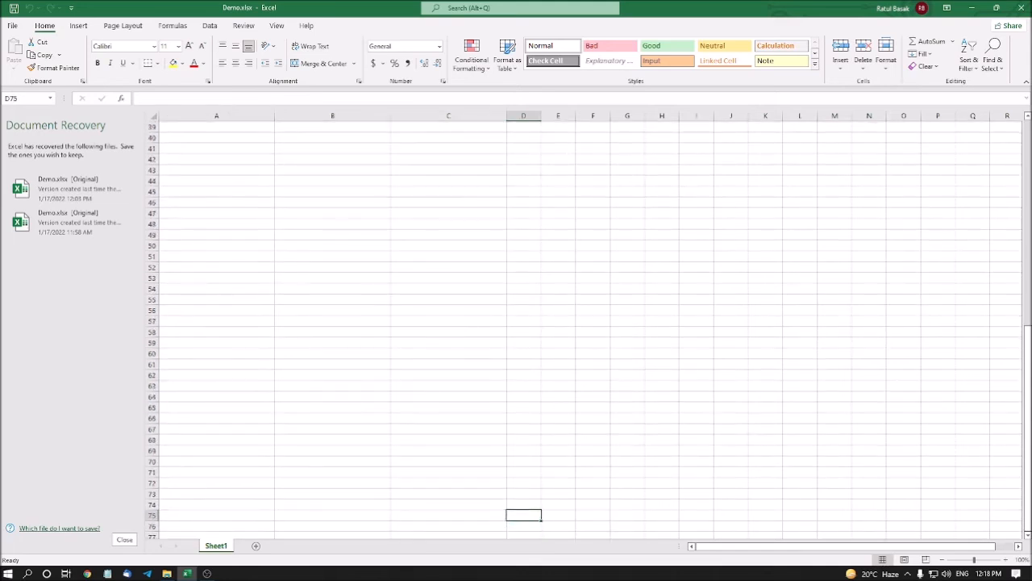
key(f5)
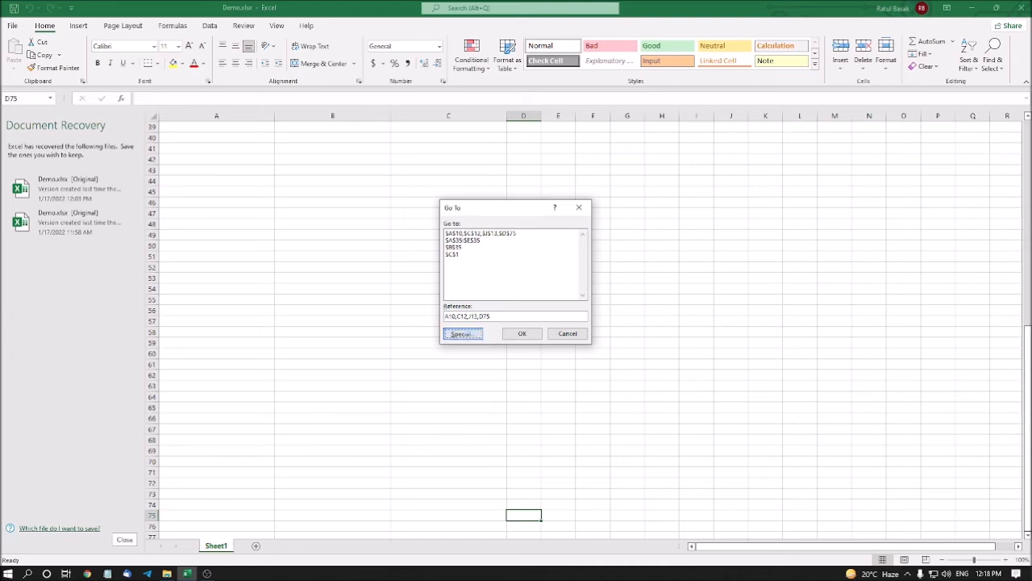
click(461, 333)
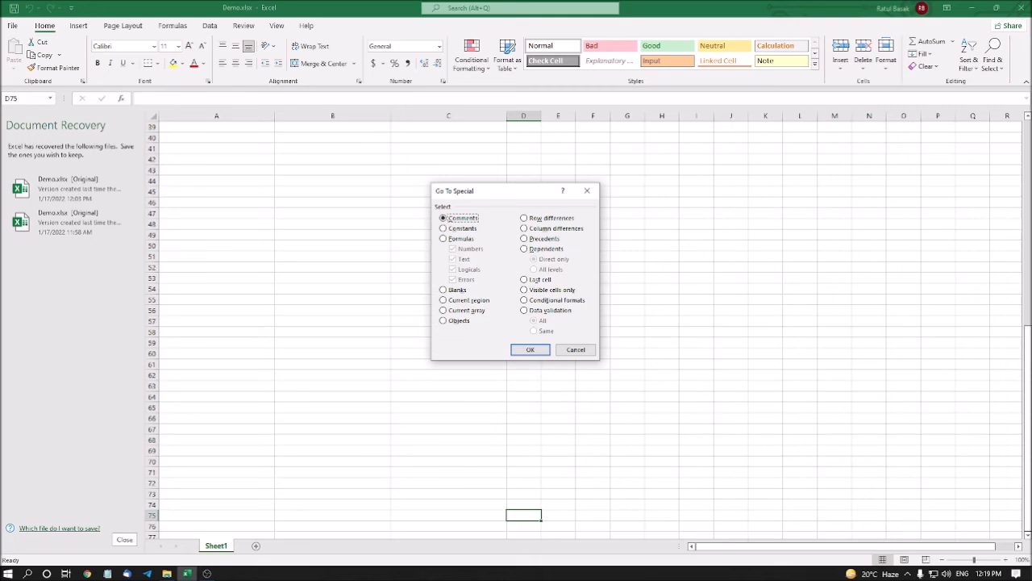
- Try the Constants, Formulas, Blanks, Current region and Current array options
click(442, 228)
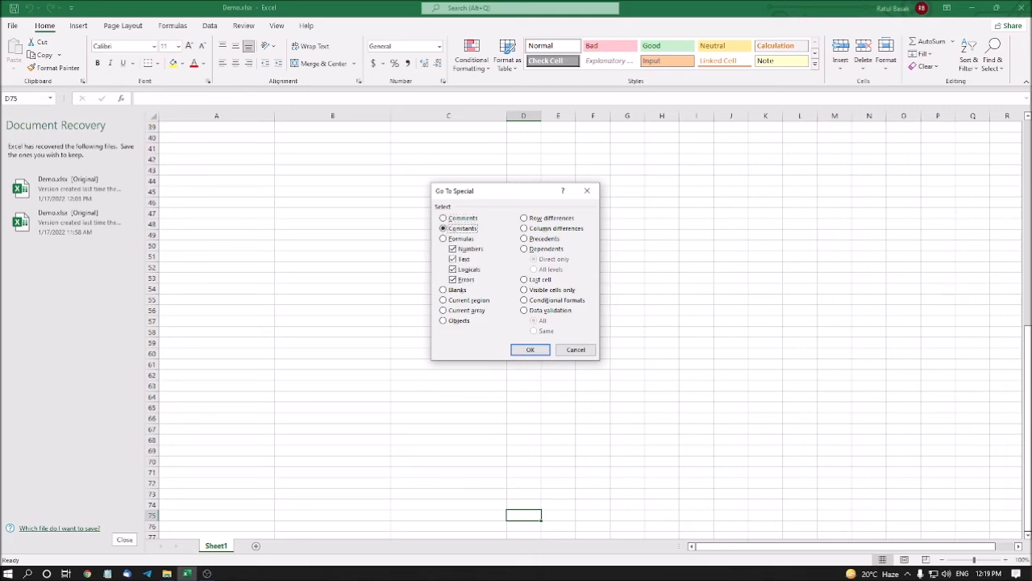
click(443, 239)
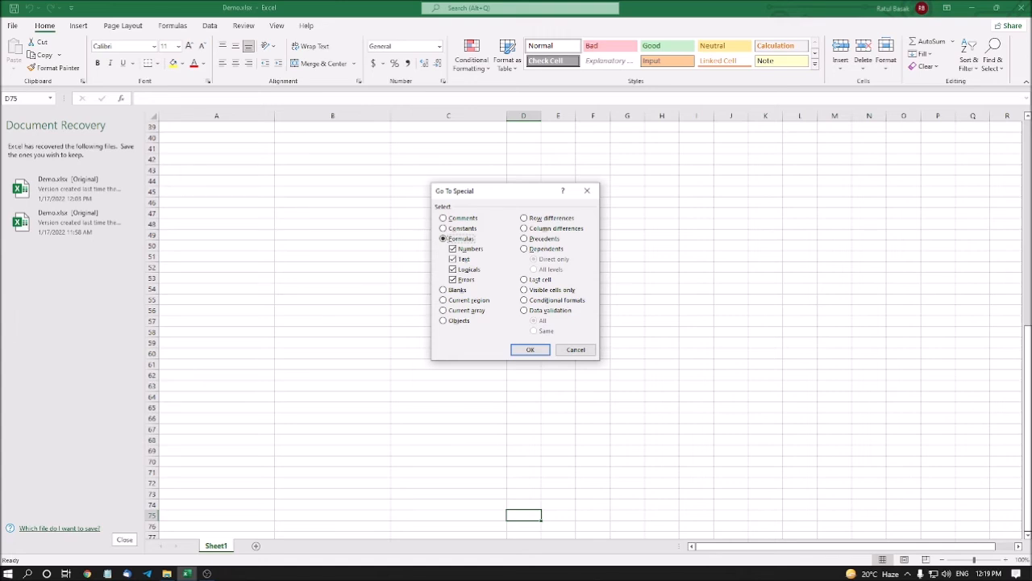
click(442, 290)
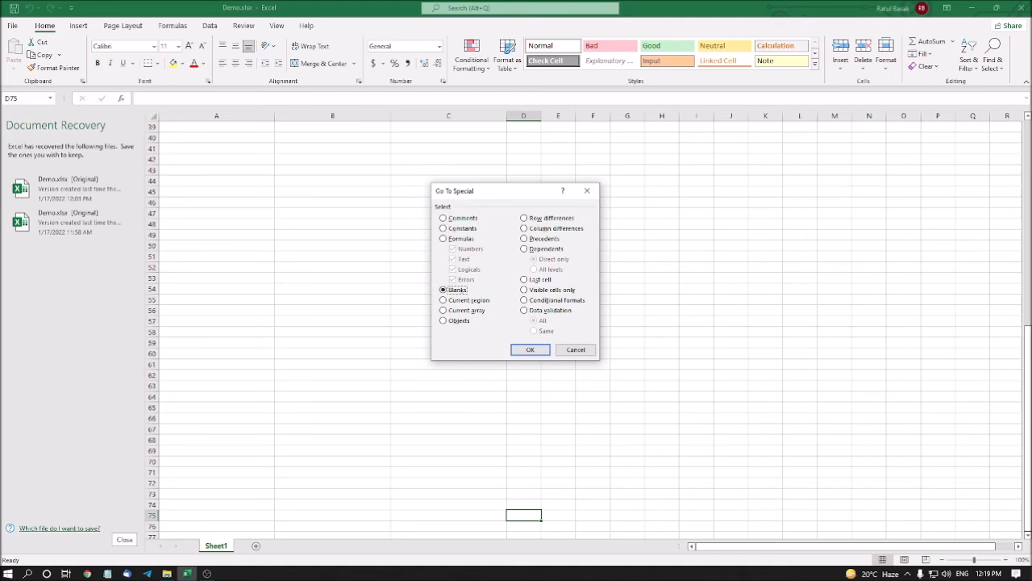
click(443, 300)
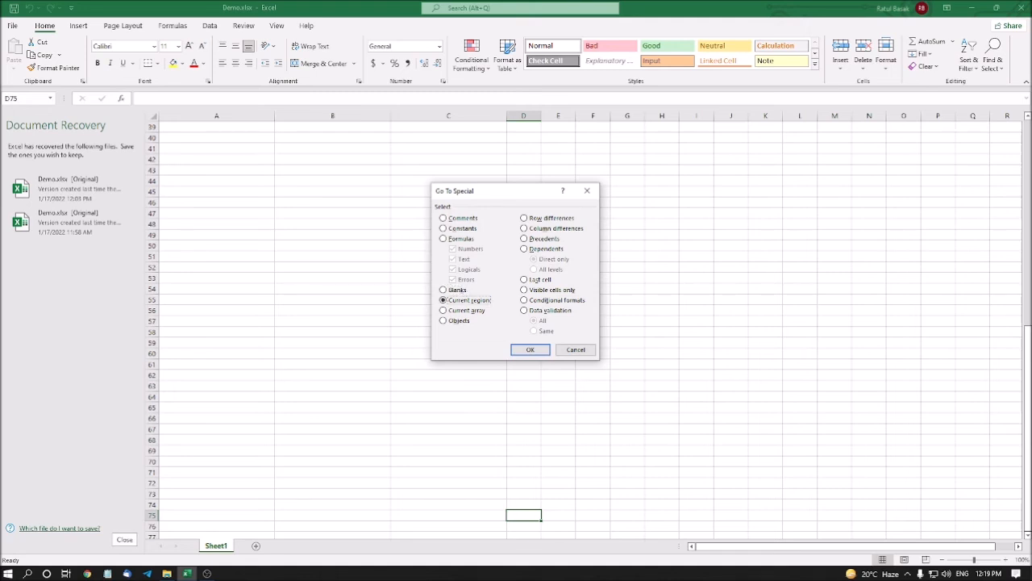
click(443, 310)
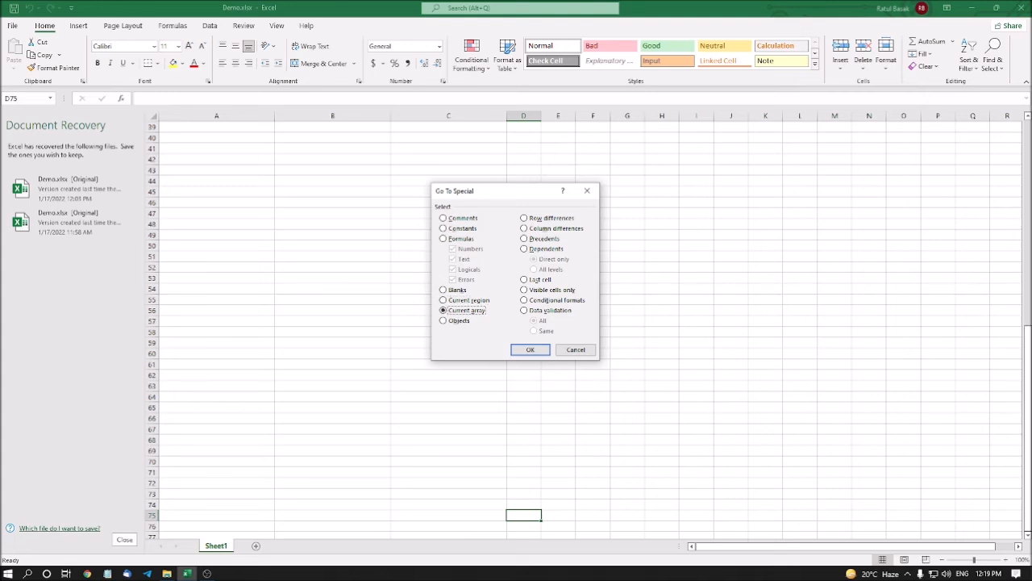
- Try Row differences, Column differences and Dependents, ending on Last cell
click(525, 218)
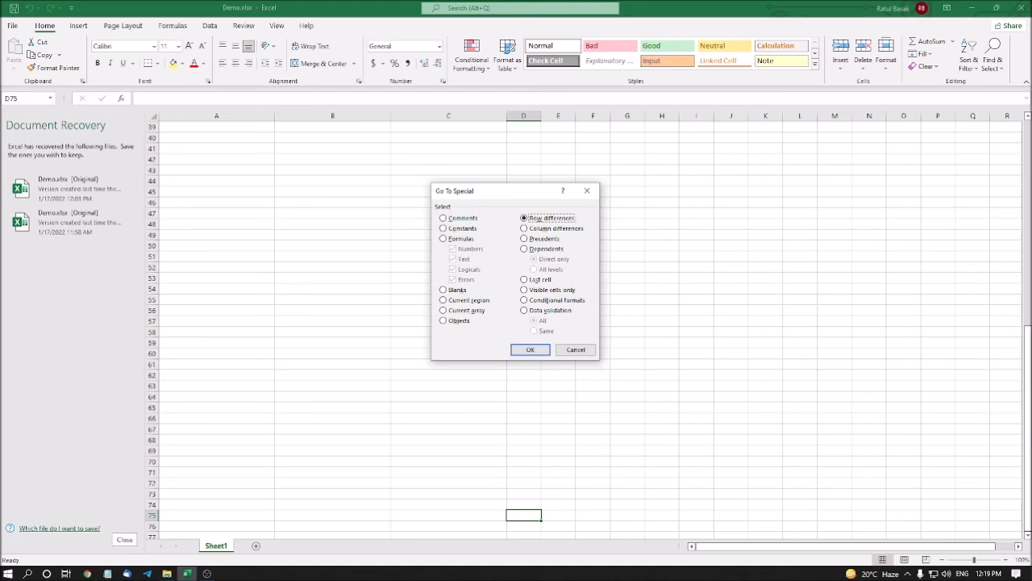
click(524, 228)
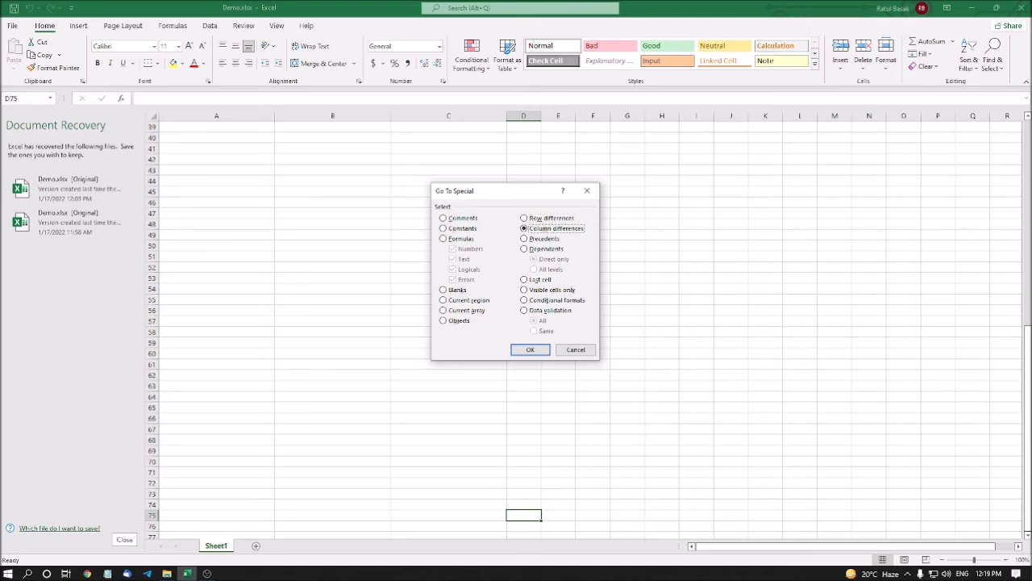
click(524, 248)
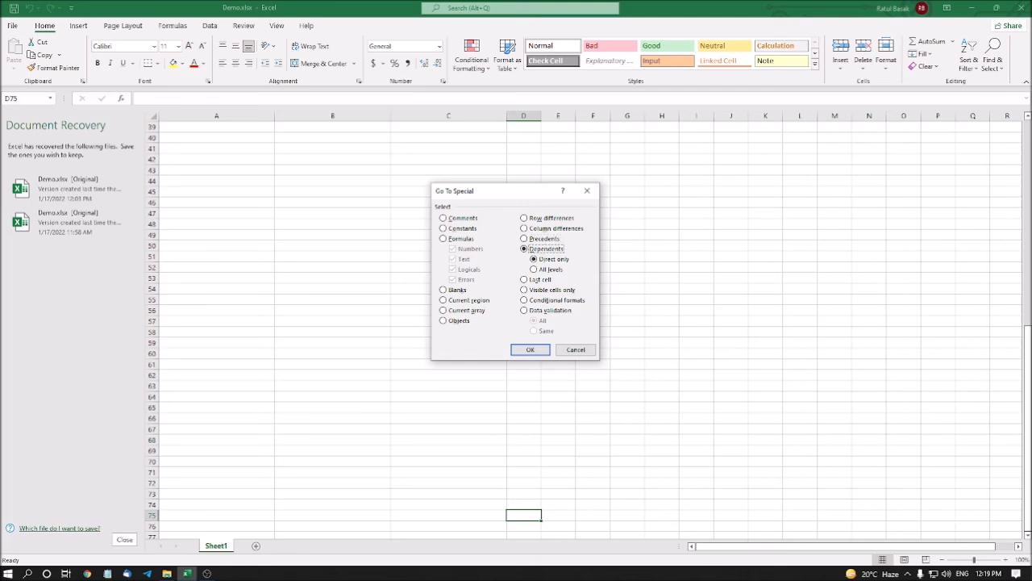
click(524, 279)
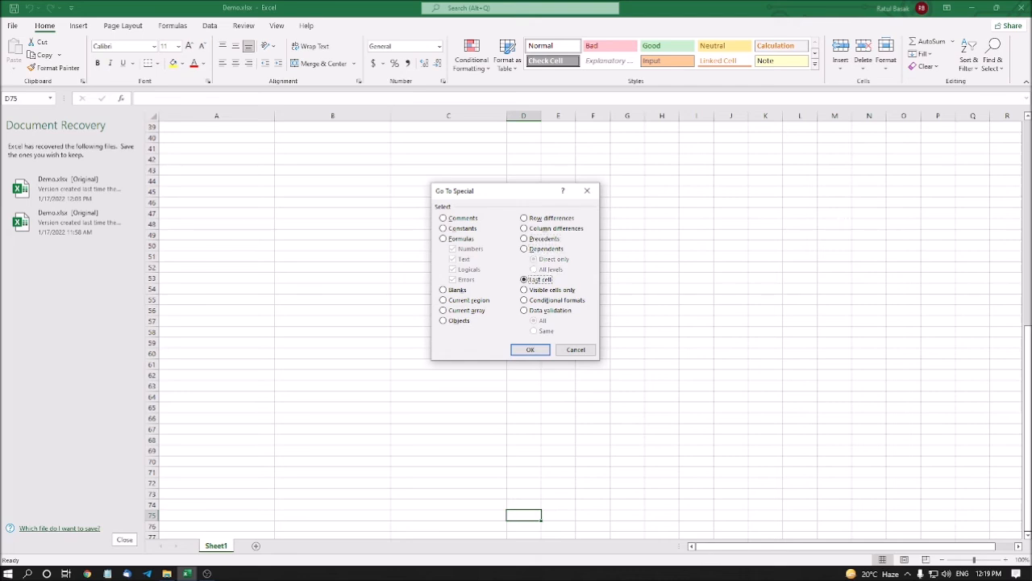
- Try Visible cells only, Objects, Conditional formats, Data validation and Comments, then cancel to Go To
click(524, 289)
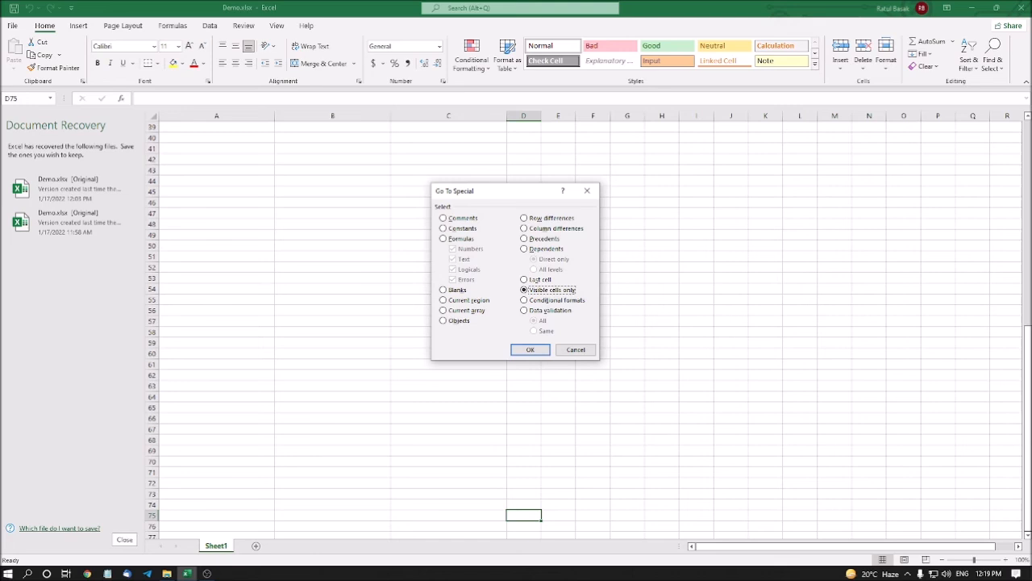
click(443, 320)
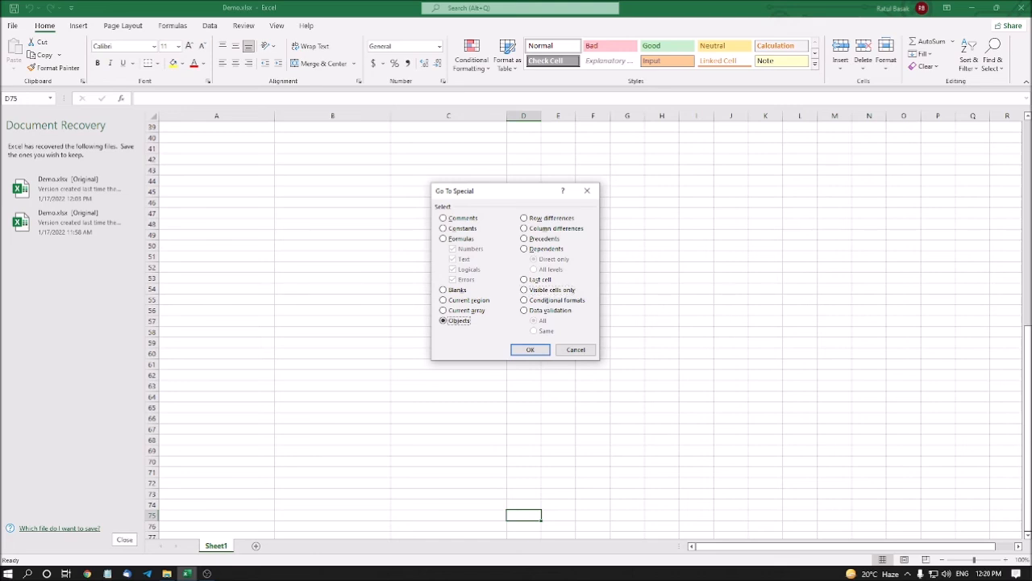
click(524, 299)
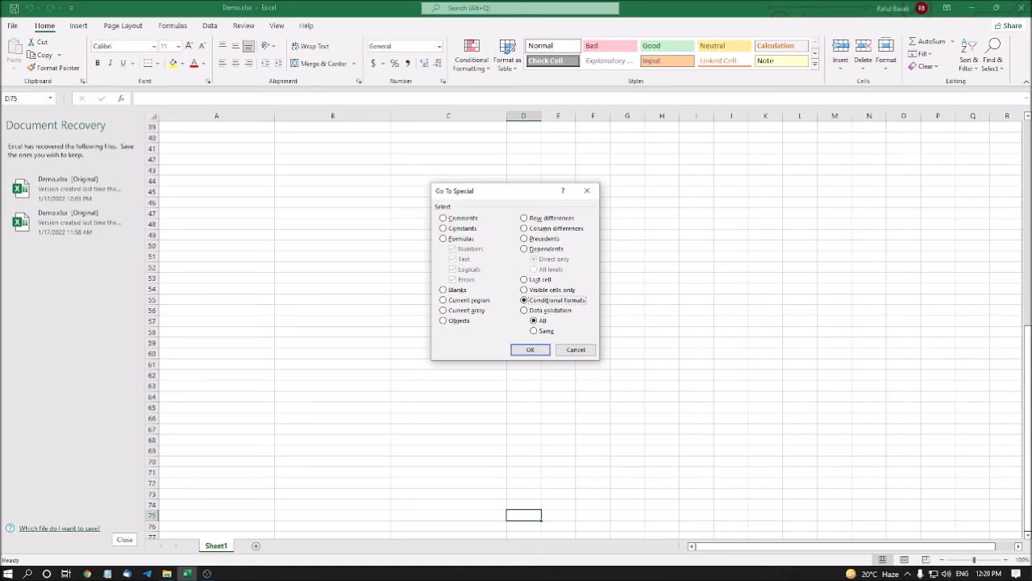
click(524, 310)
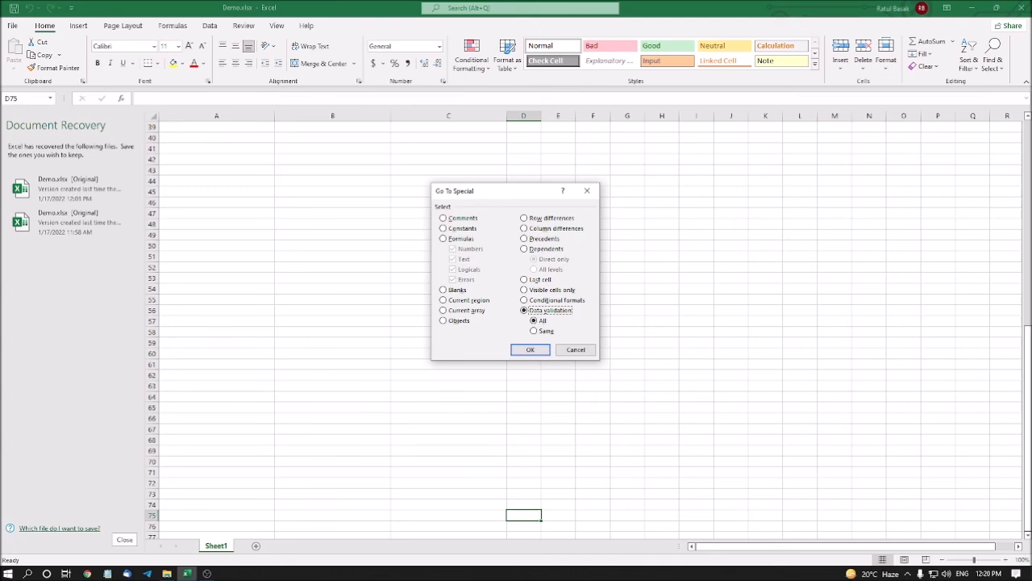
click(442, 218)
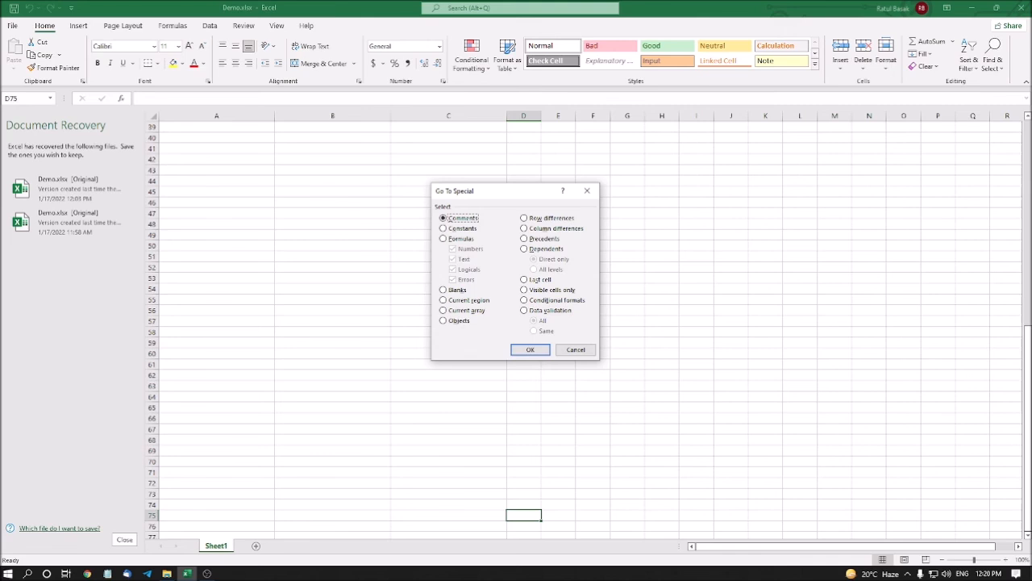
click(576, 350)
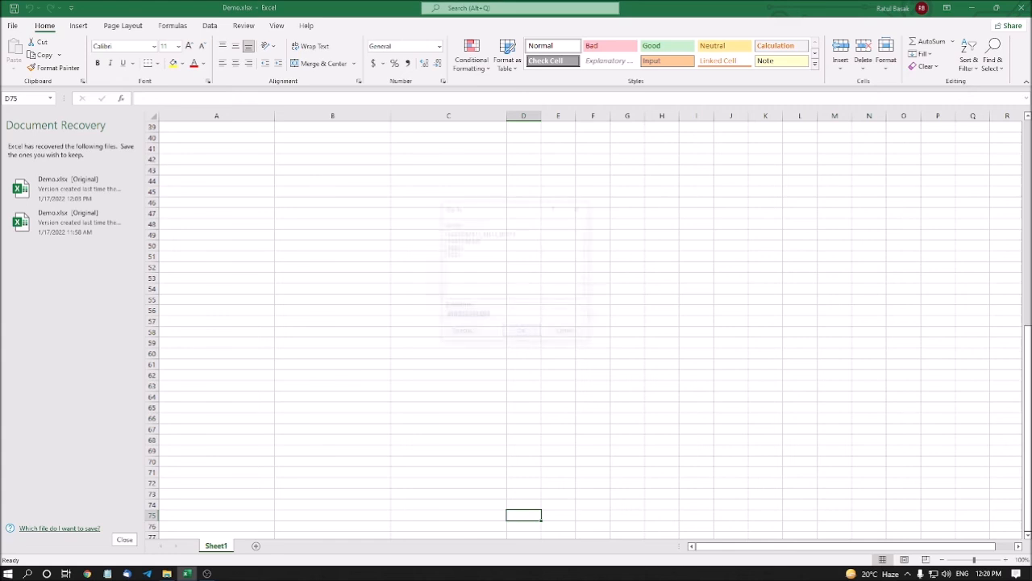
key(F5)
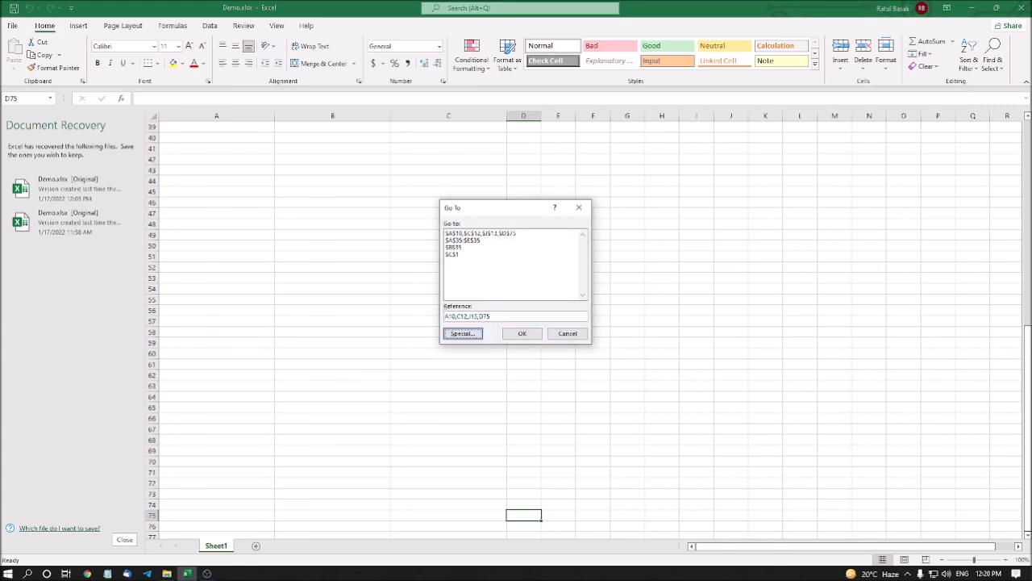